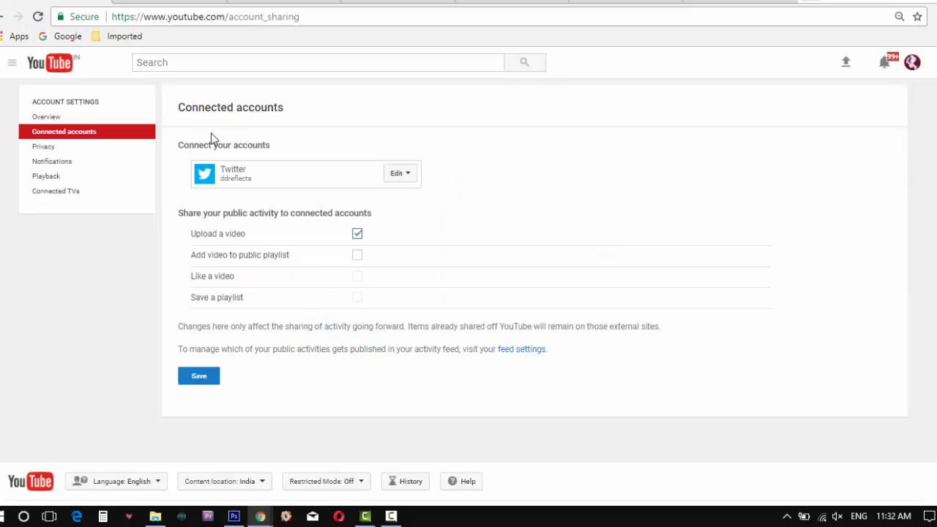
mouse_move(267, 154)
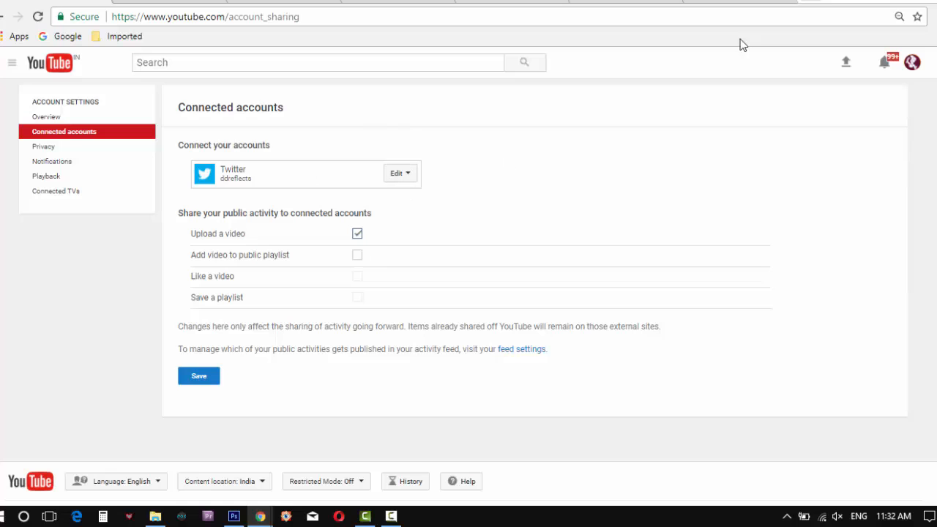
mouse_move(744, 44)
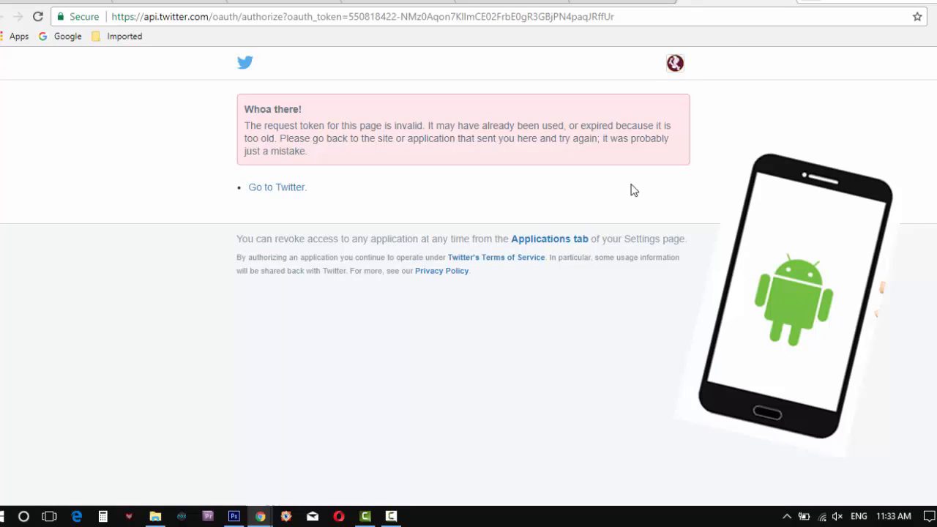
mouse_move(217, 123)
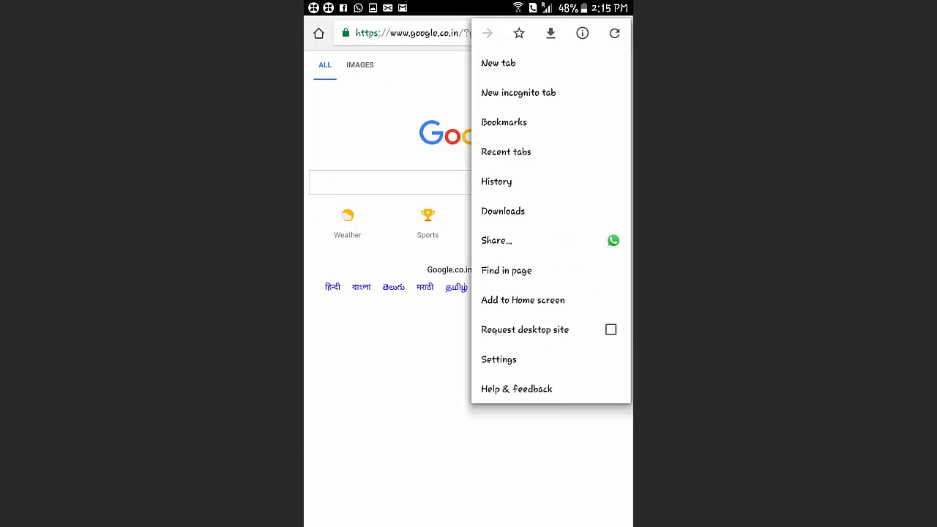
Step: Reach Chrome's Clear browsing data screen and set the time range to clear
click(498, 360)
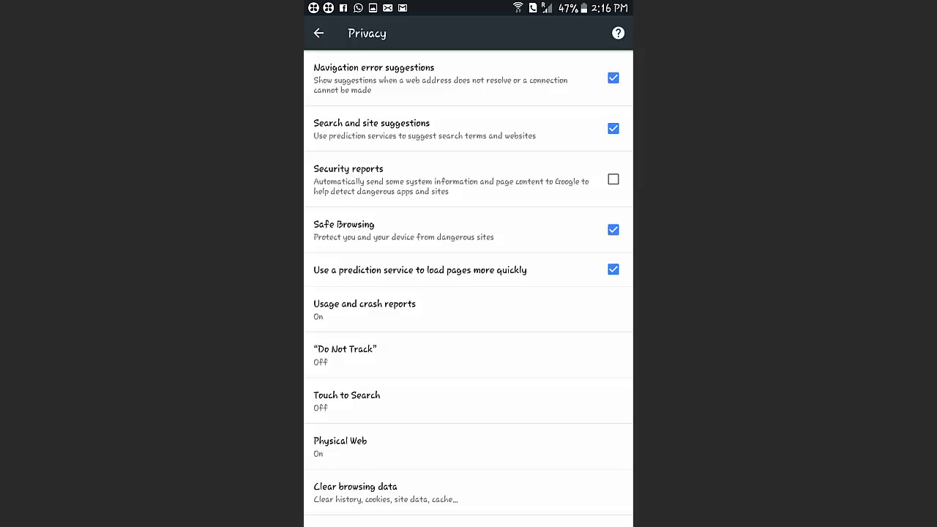
click(355, 486)
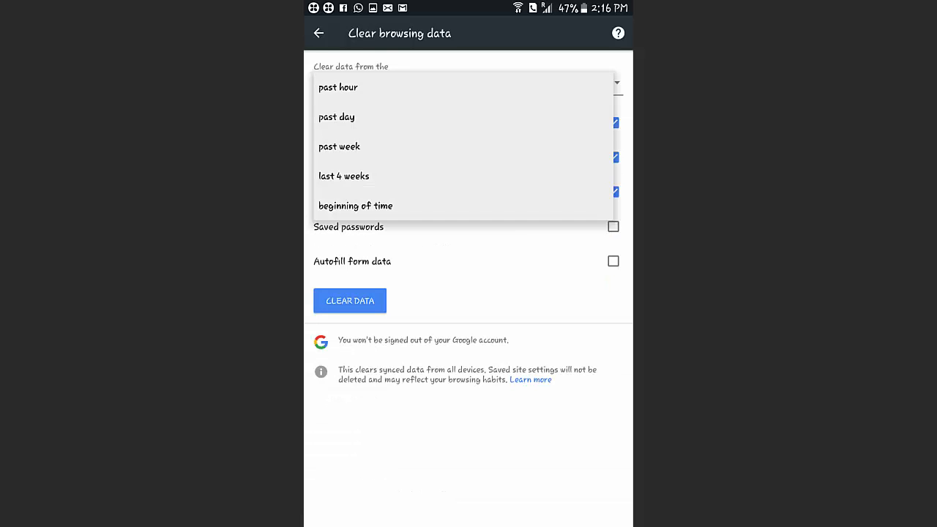
click(355, 205)
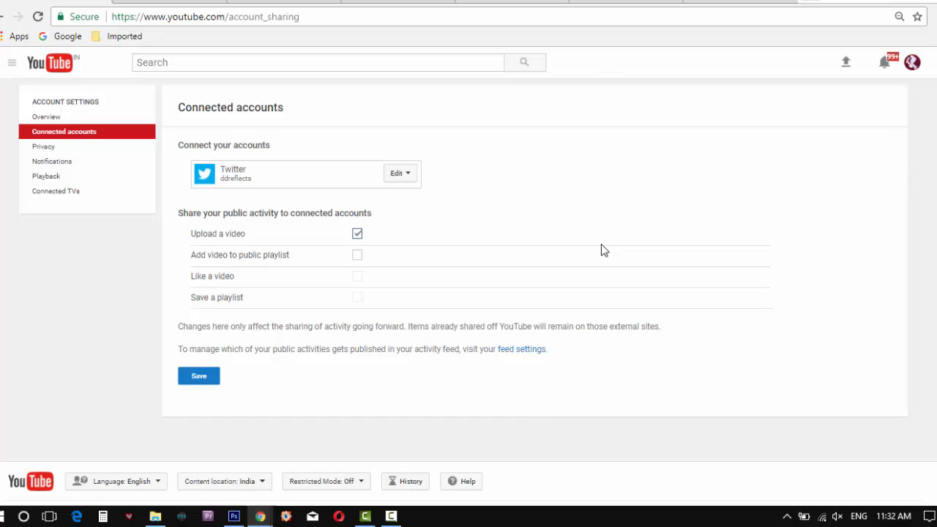
mouse_move(230, 120)
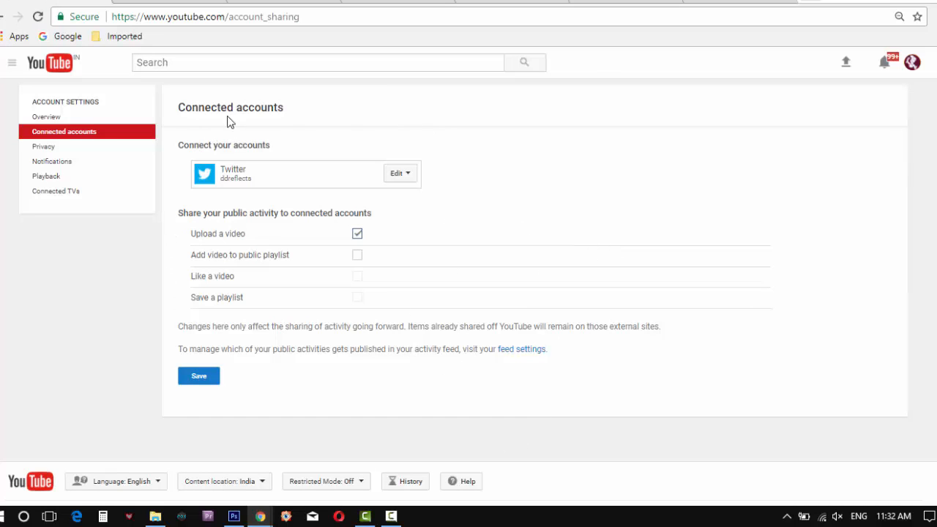
mouse_move(451, 223)
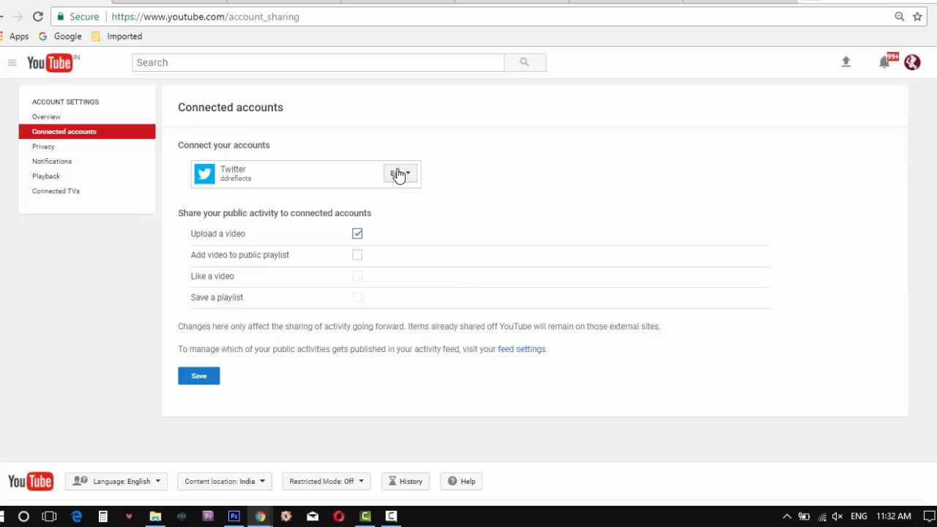
mouse_move(822, 7)
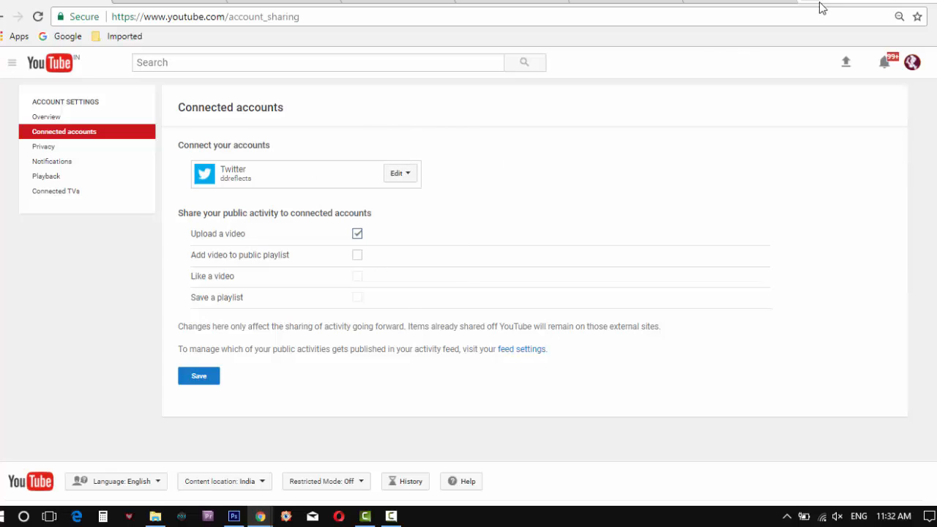